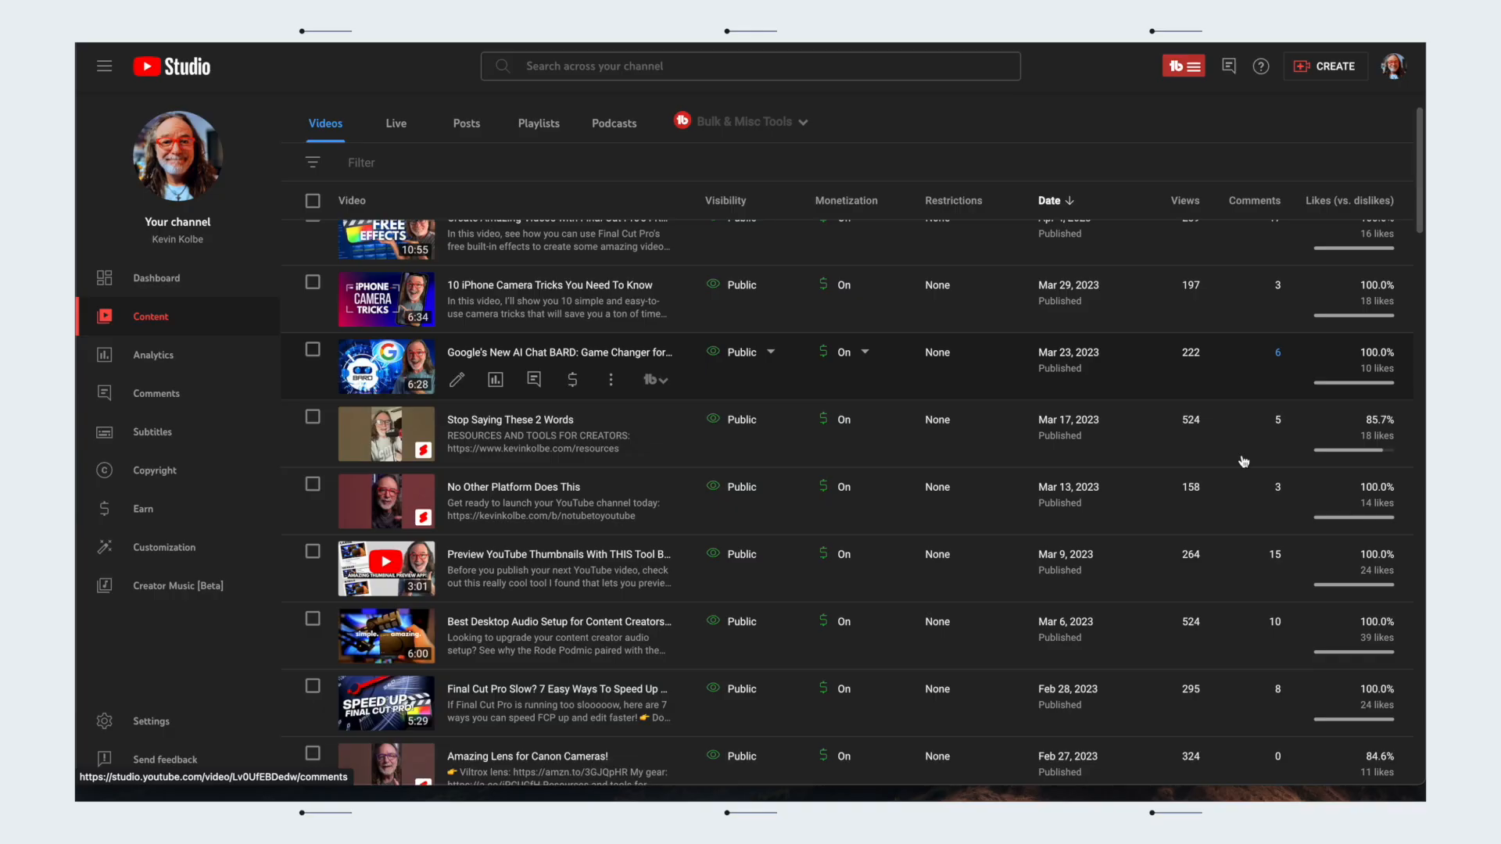
Browse the Content video list and bring up TubeBuddy's Bulk & Misc Tools list.
scroll(down, 3)
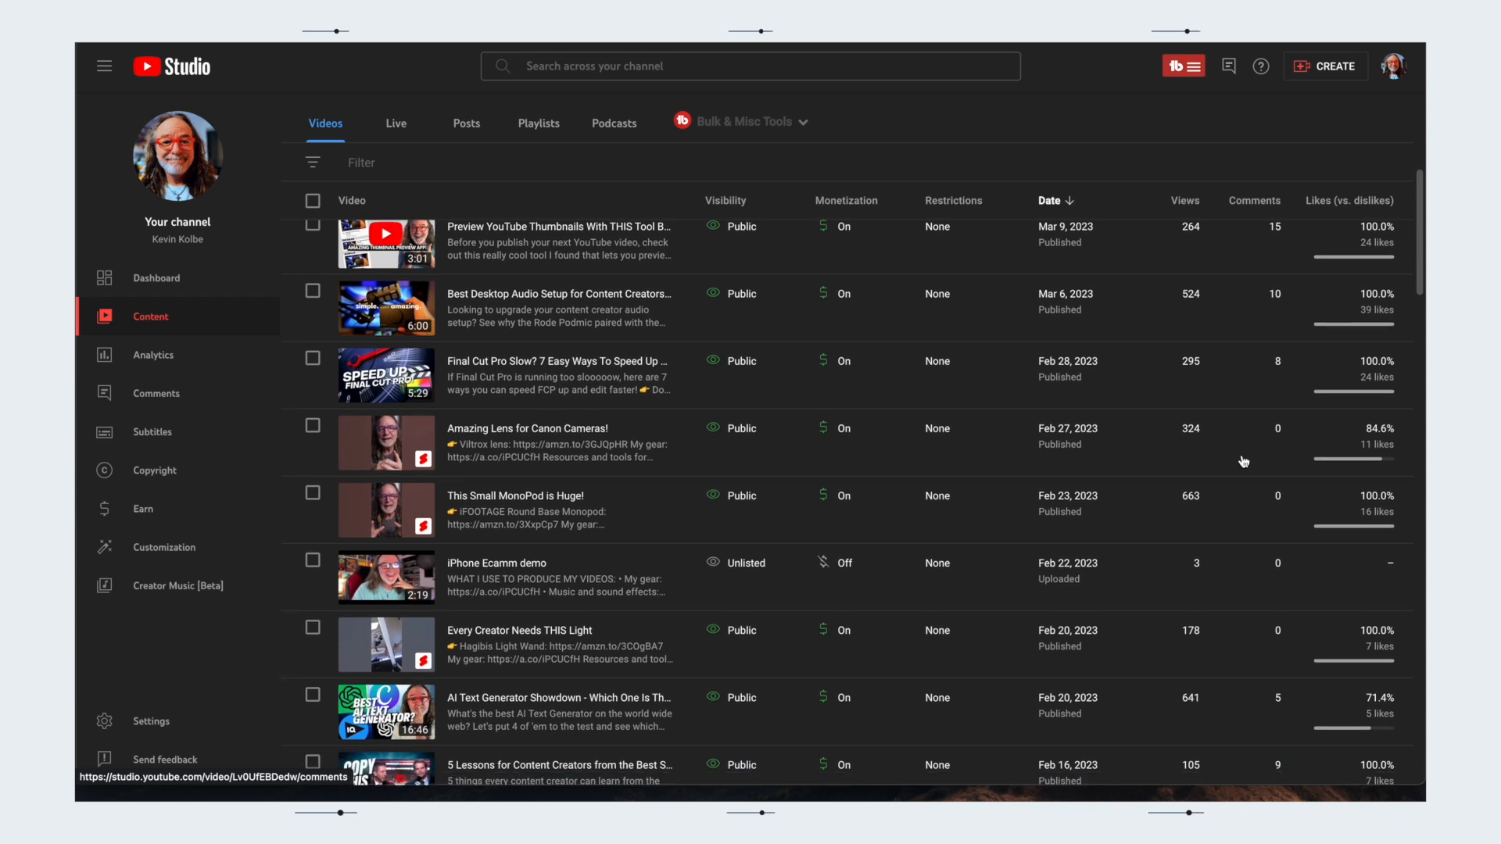
scroll(down, 3)
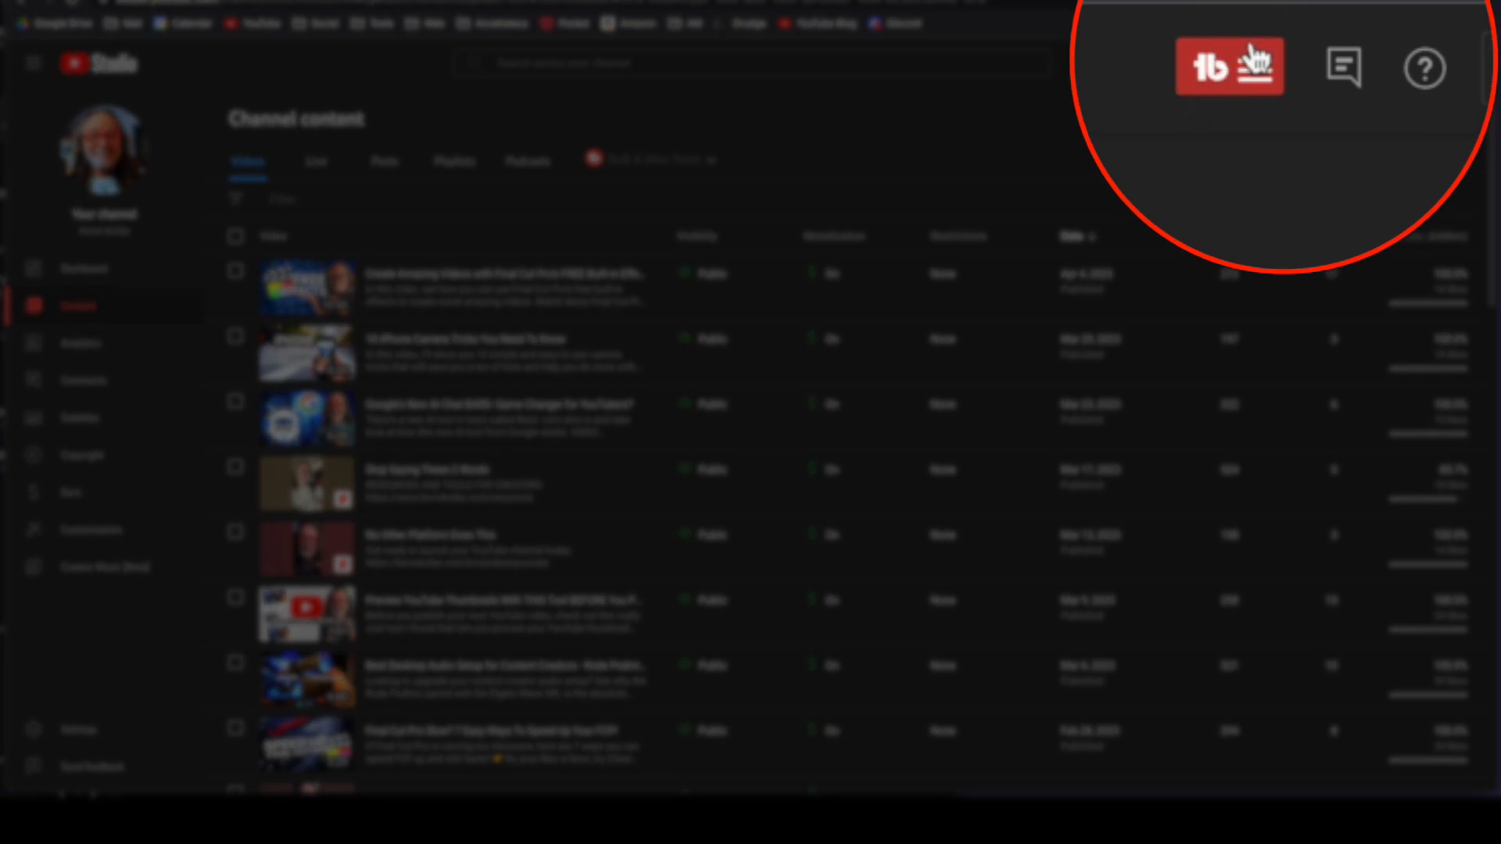
click(1230, 63)
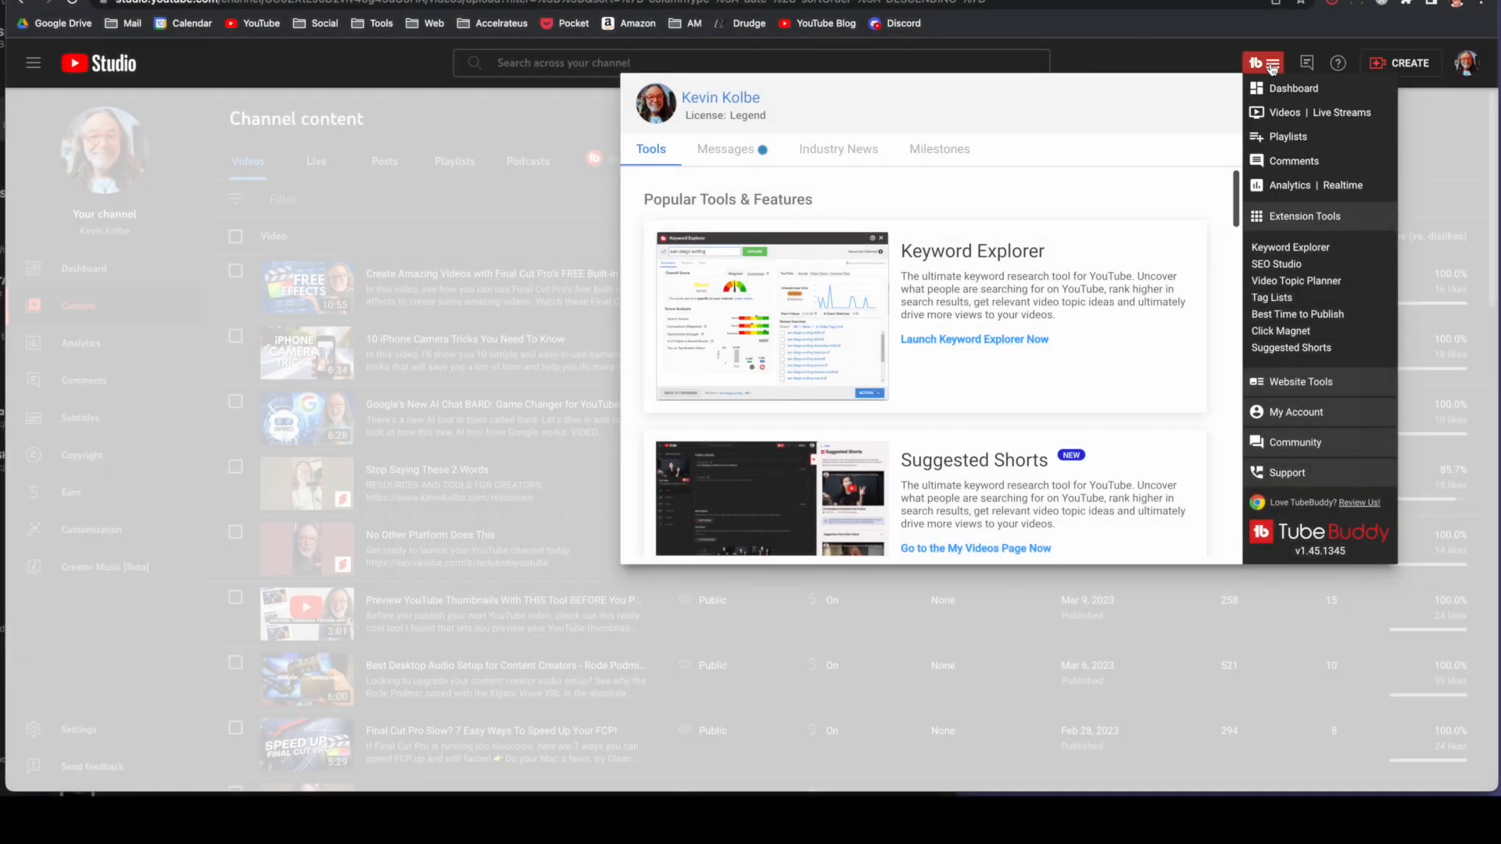
click(1262, 63)
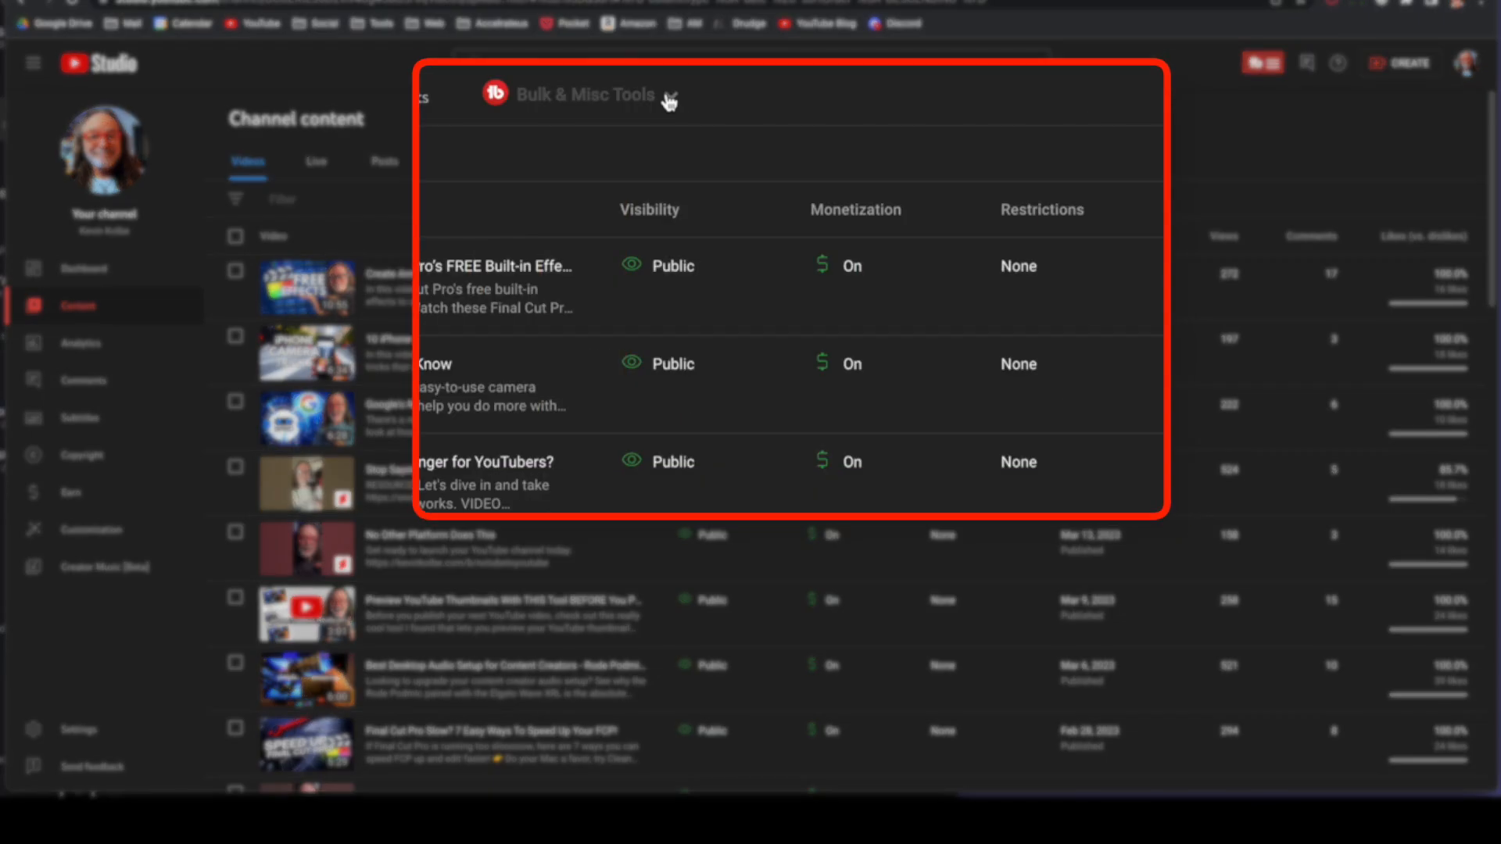
click(587, 95)
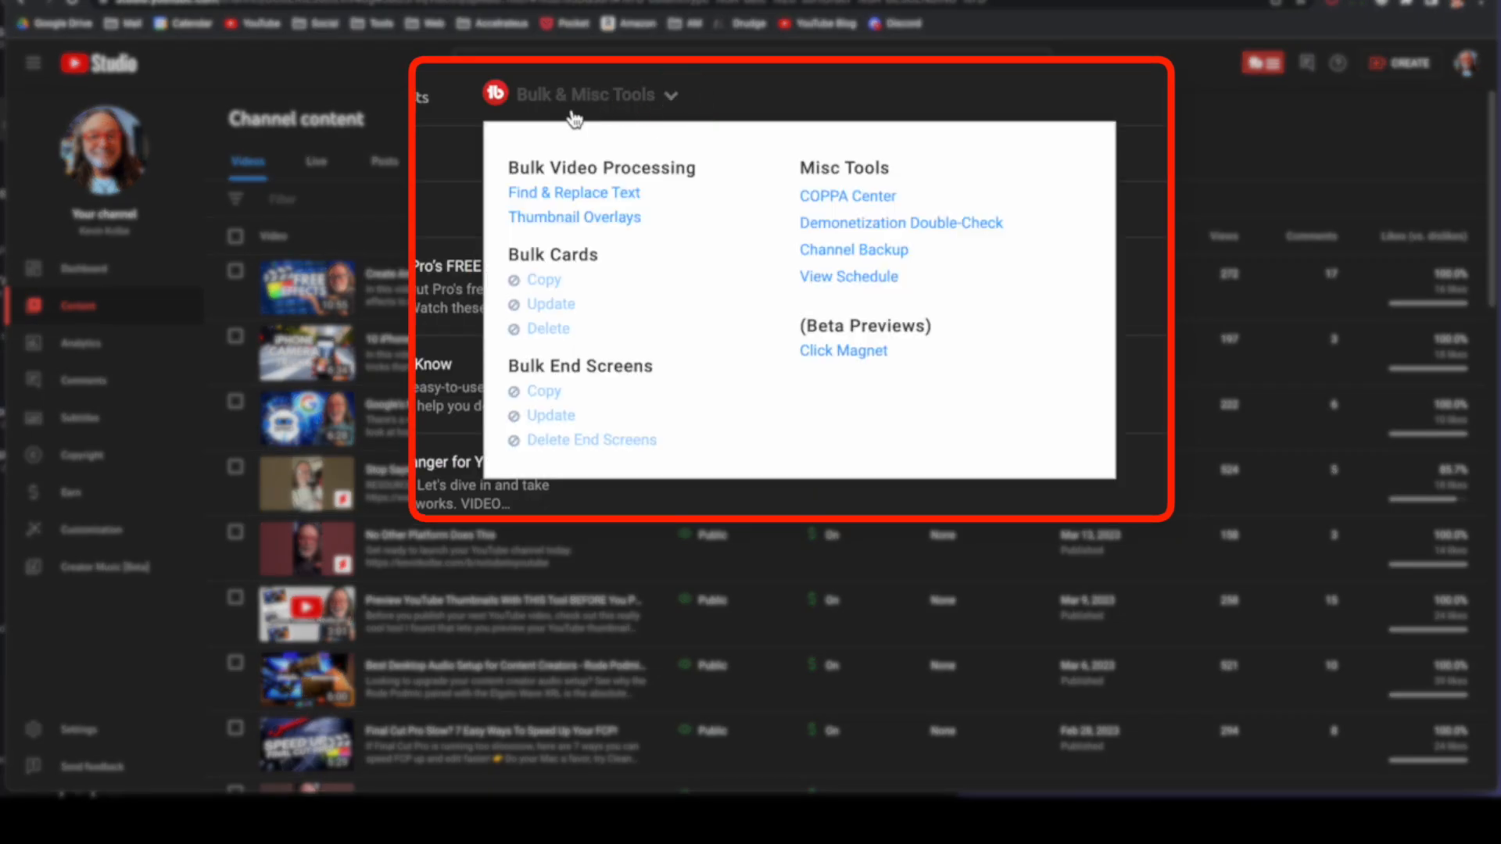
mouse_move(656, 142)
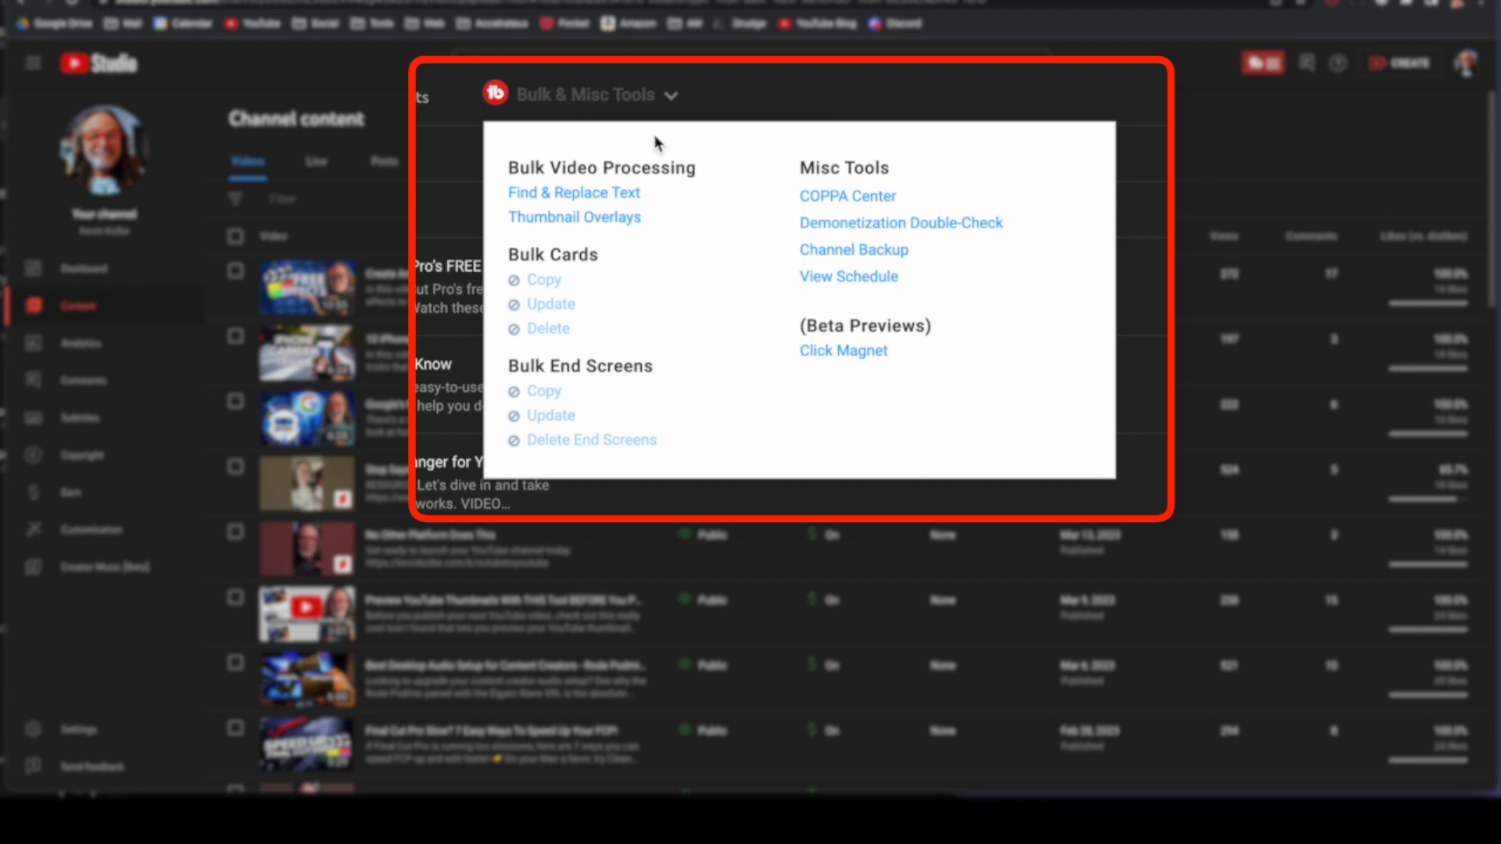
mouse_move(573, 192)
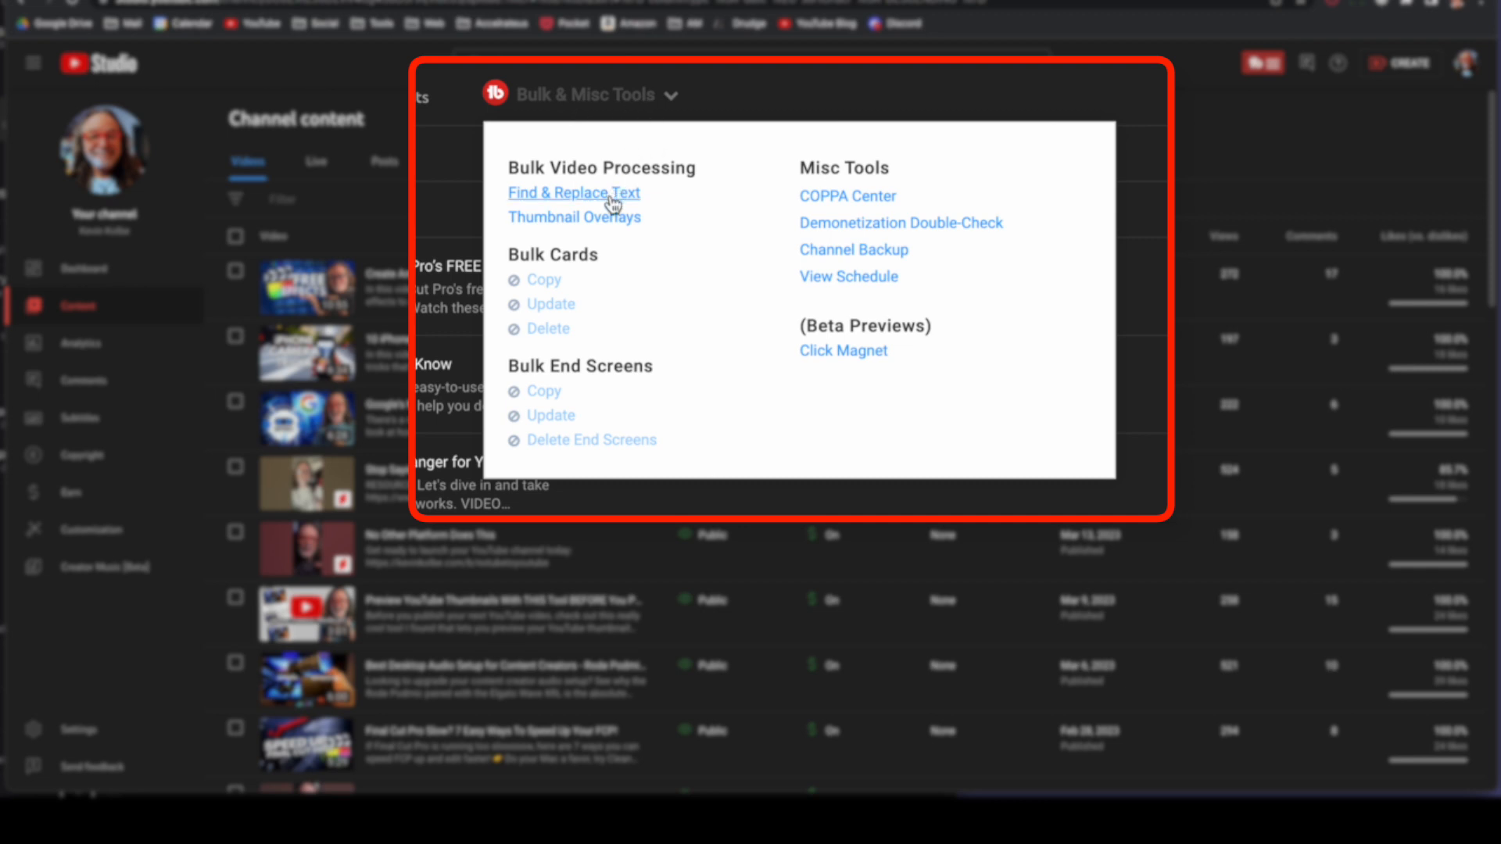
click(574, 192)
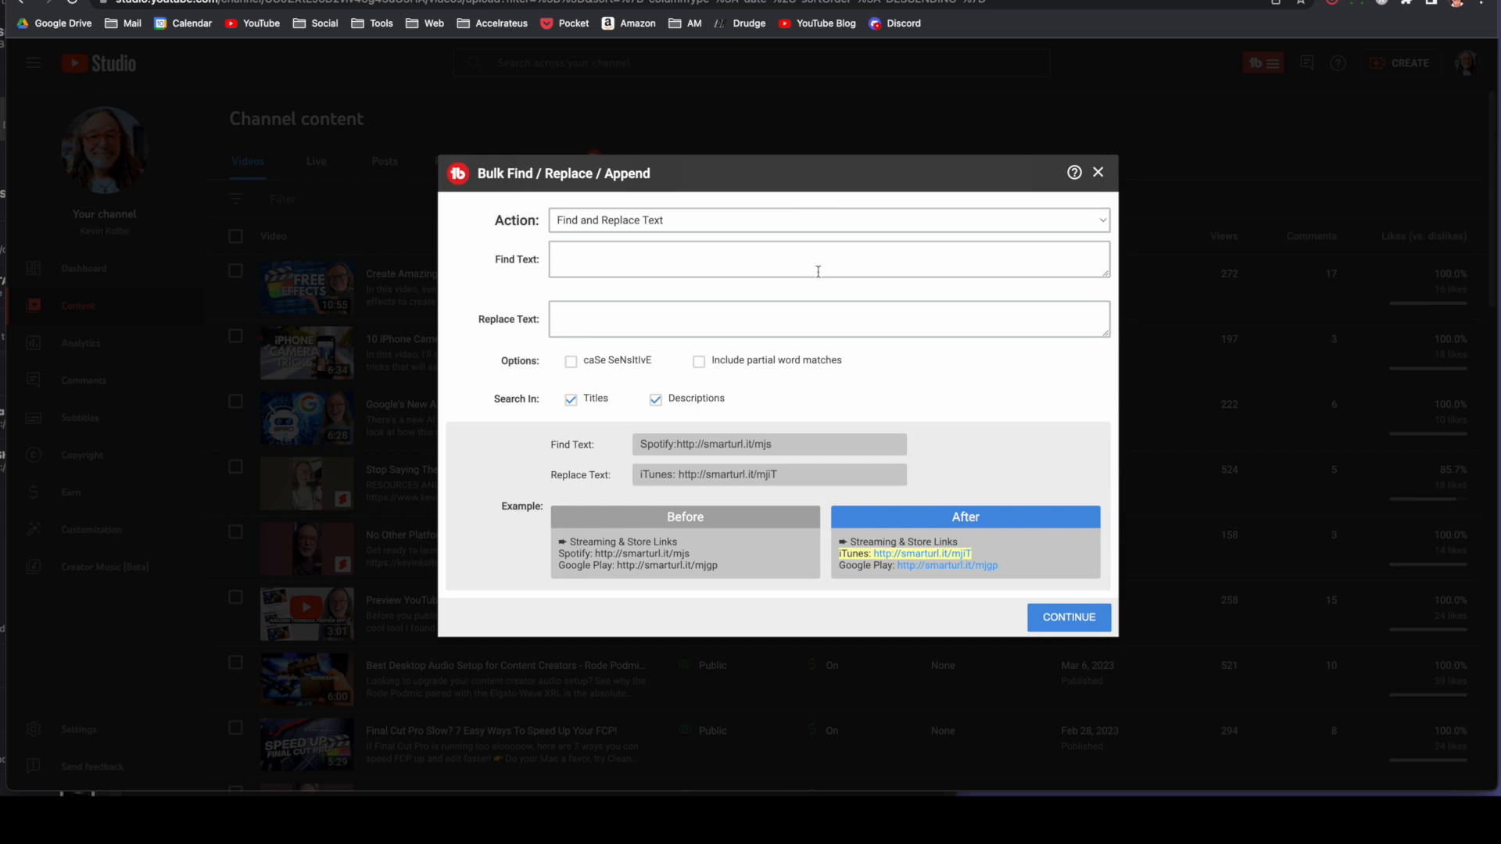
mouse_move(677, 258)
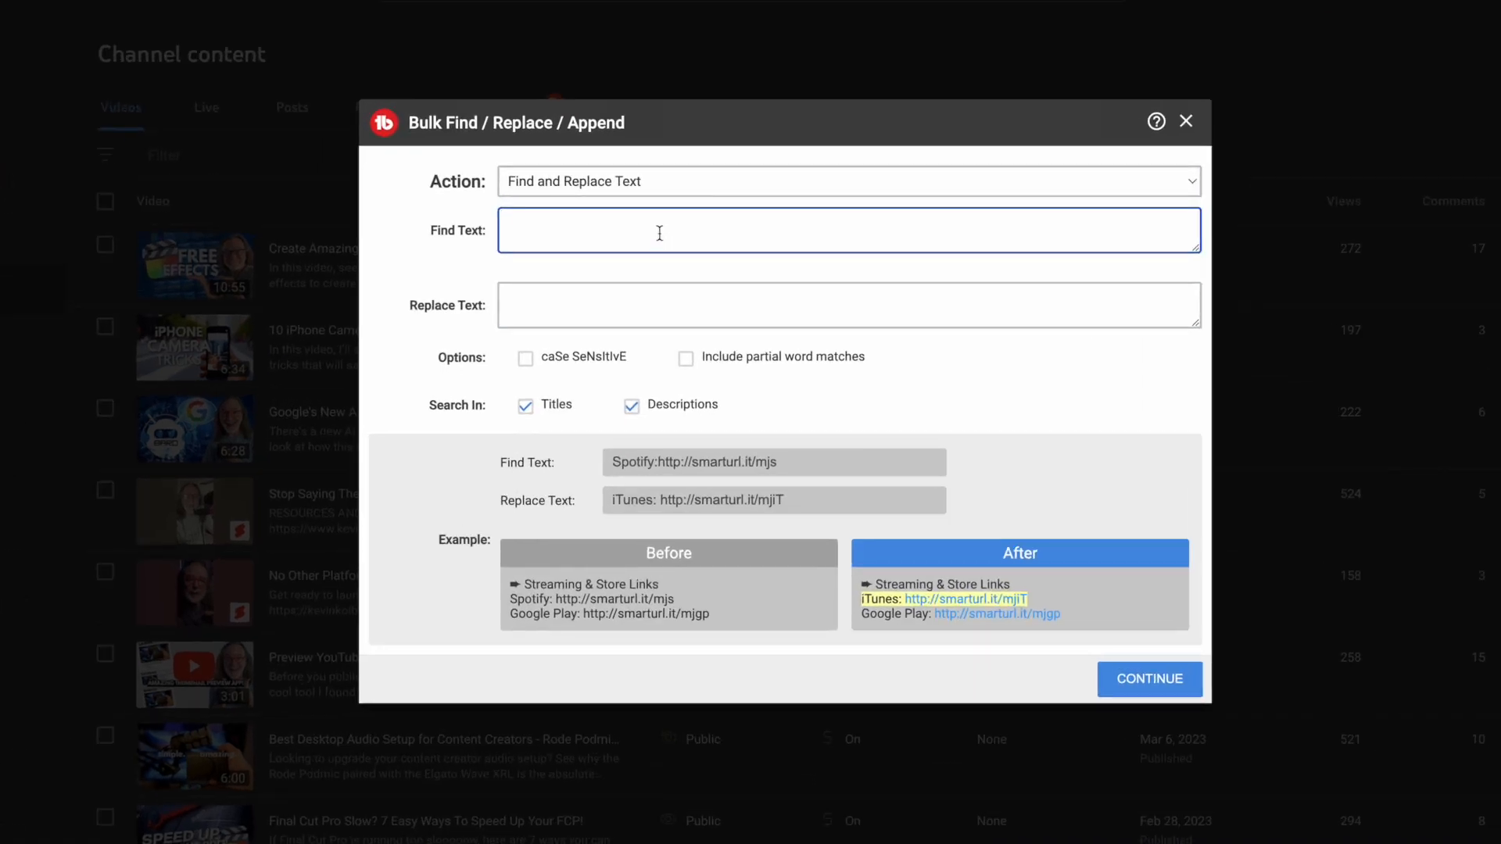
text(https://kevinkolbe.podia.com/live-stream-checklist)
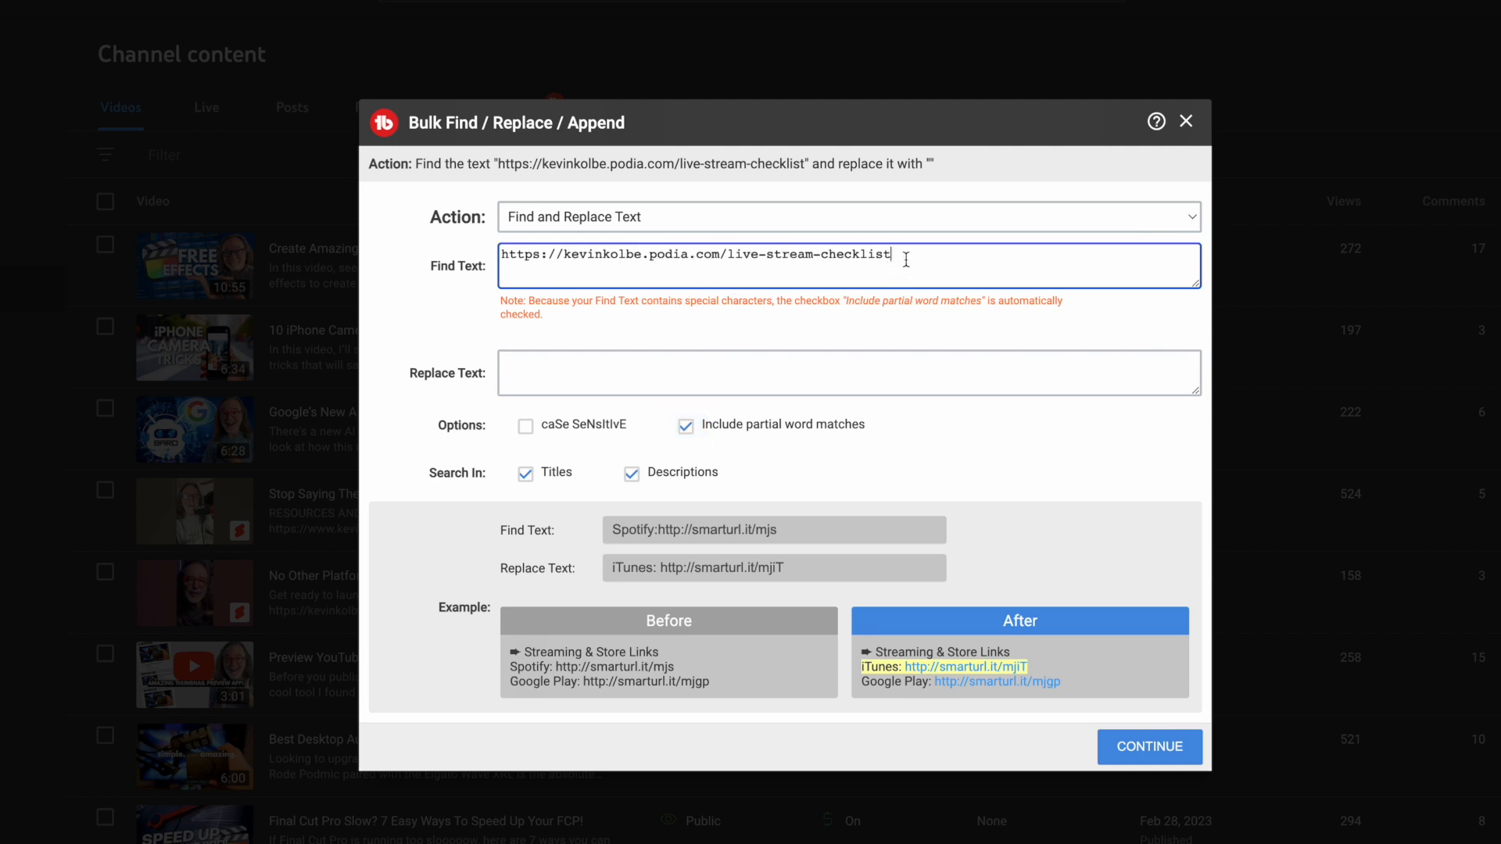
mouse_move(829, 263)
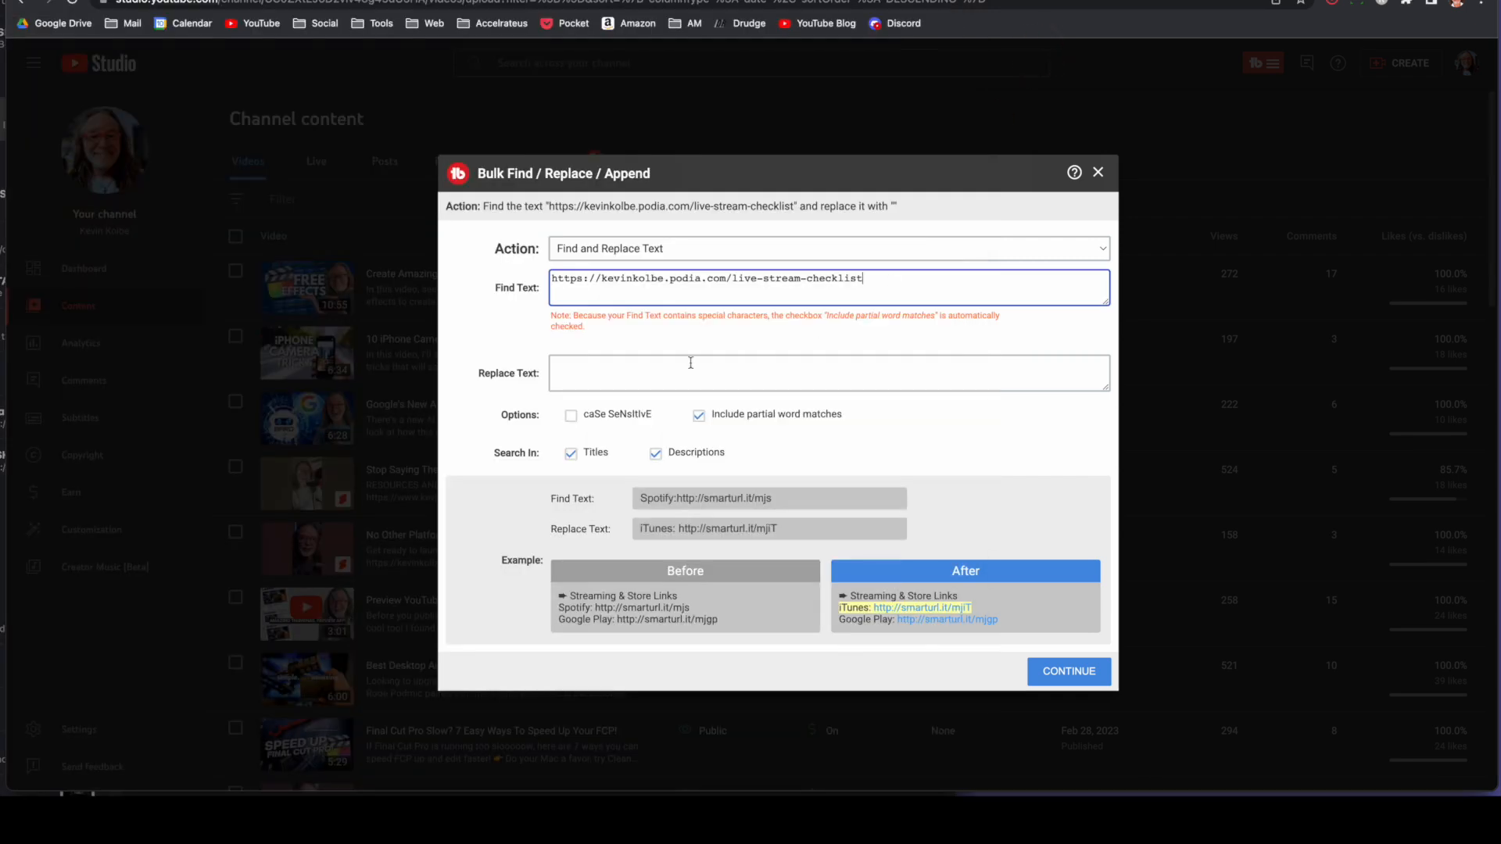
text(https://kevinkolbe.com/b/livestreamchecklist)
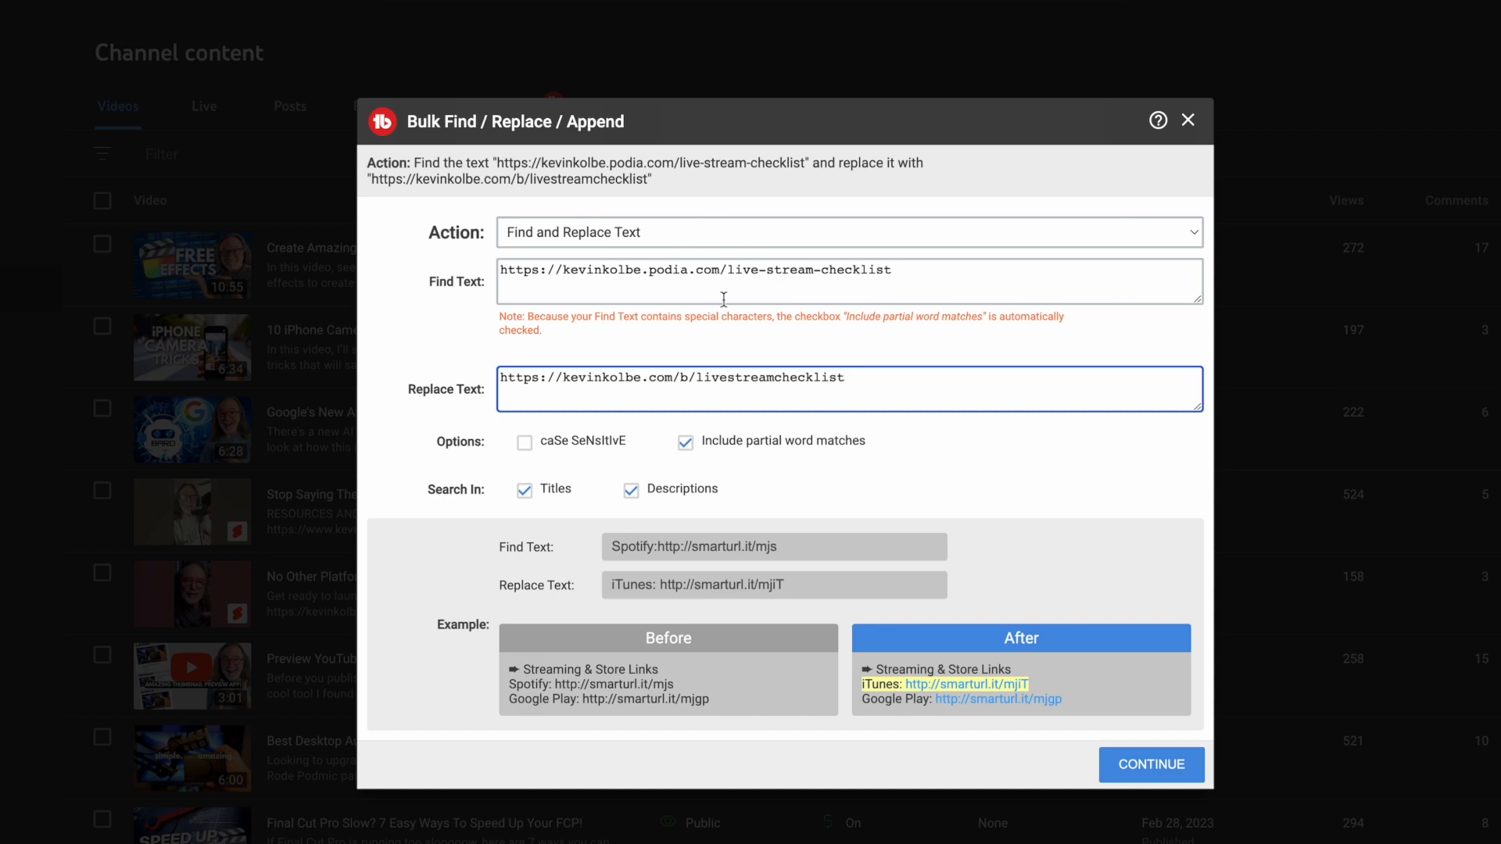
mouse_move(712, 355)
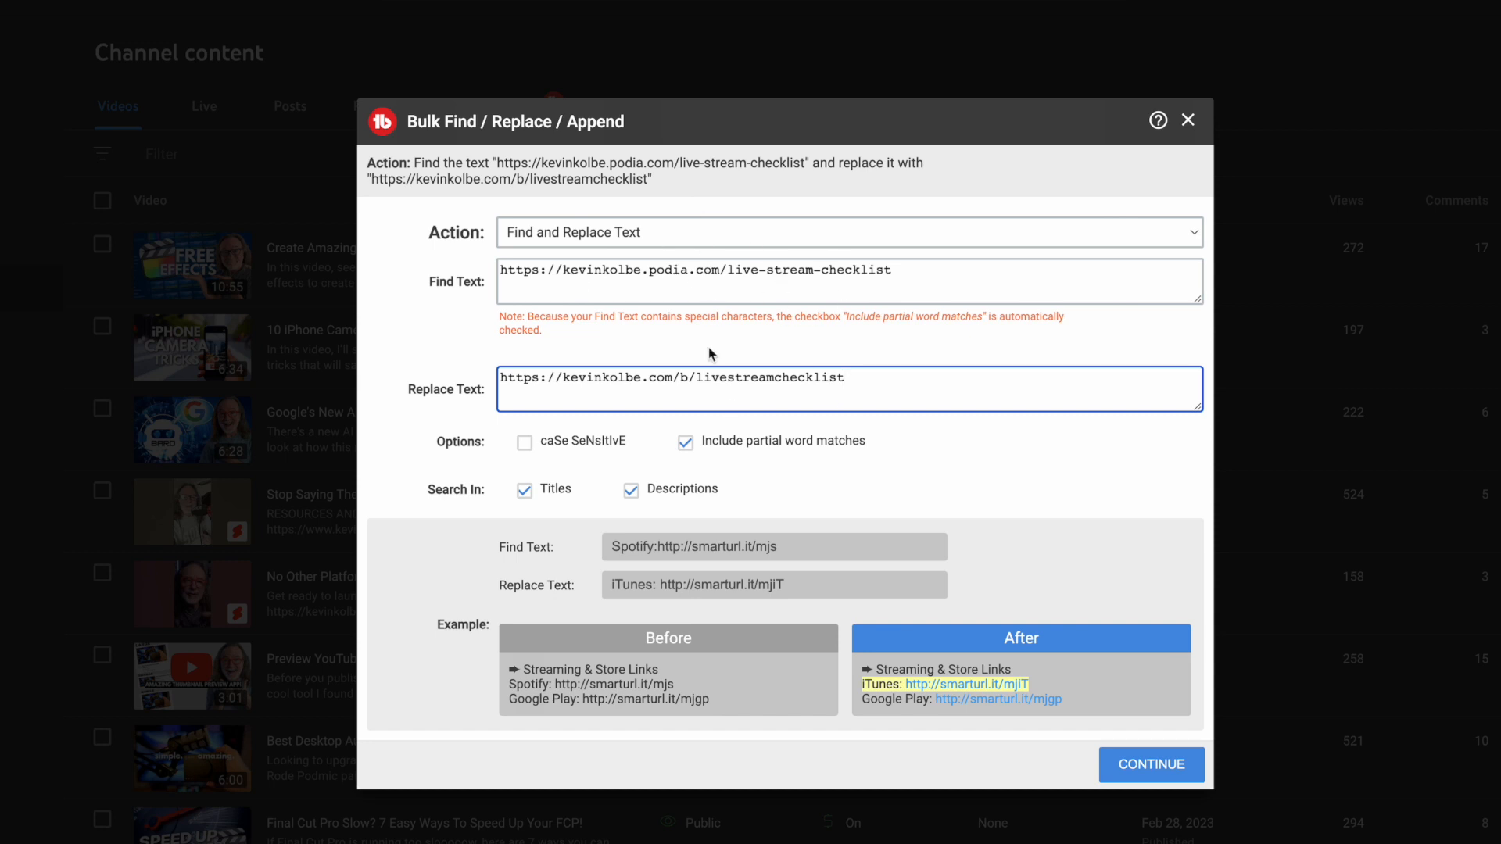
click(1151, 765)
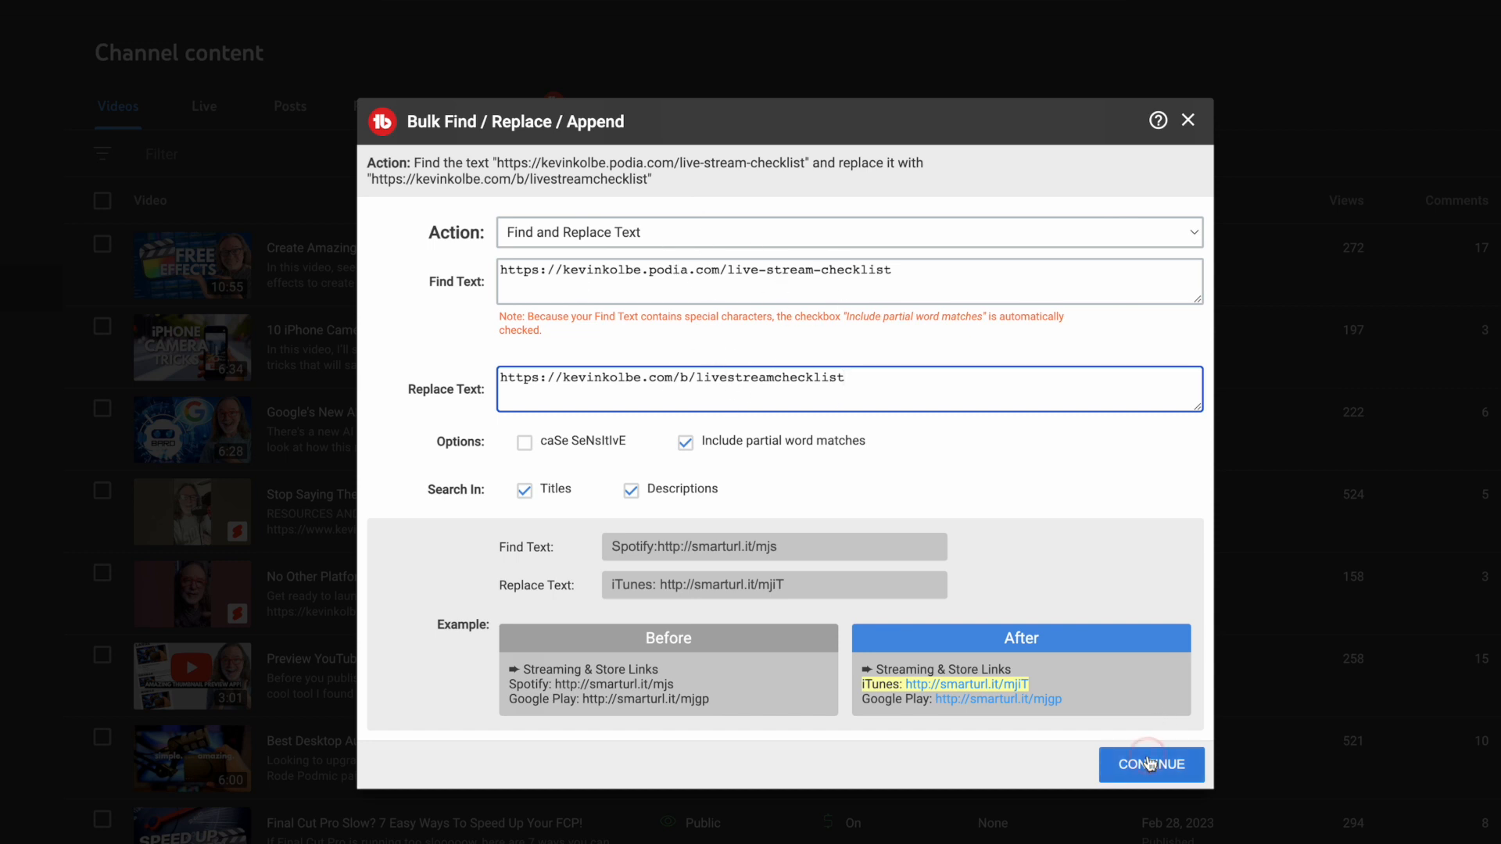
click(1151, 765)
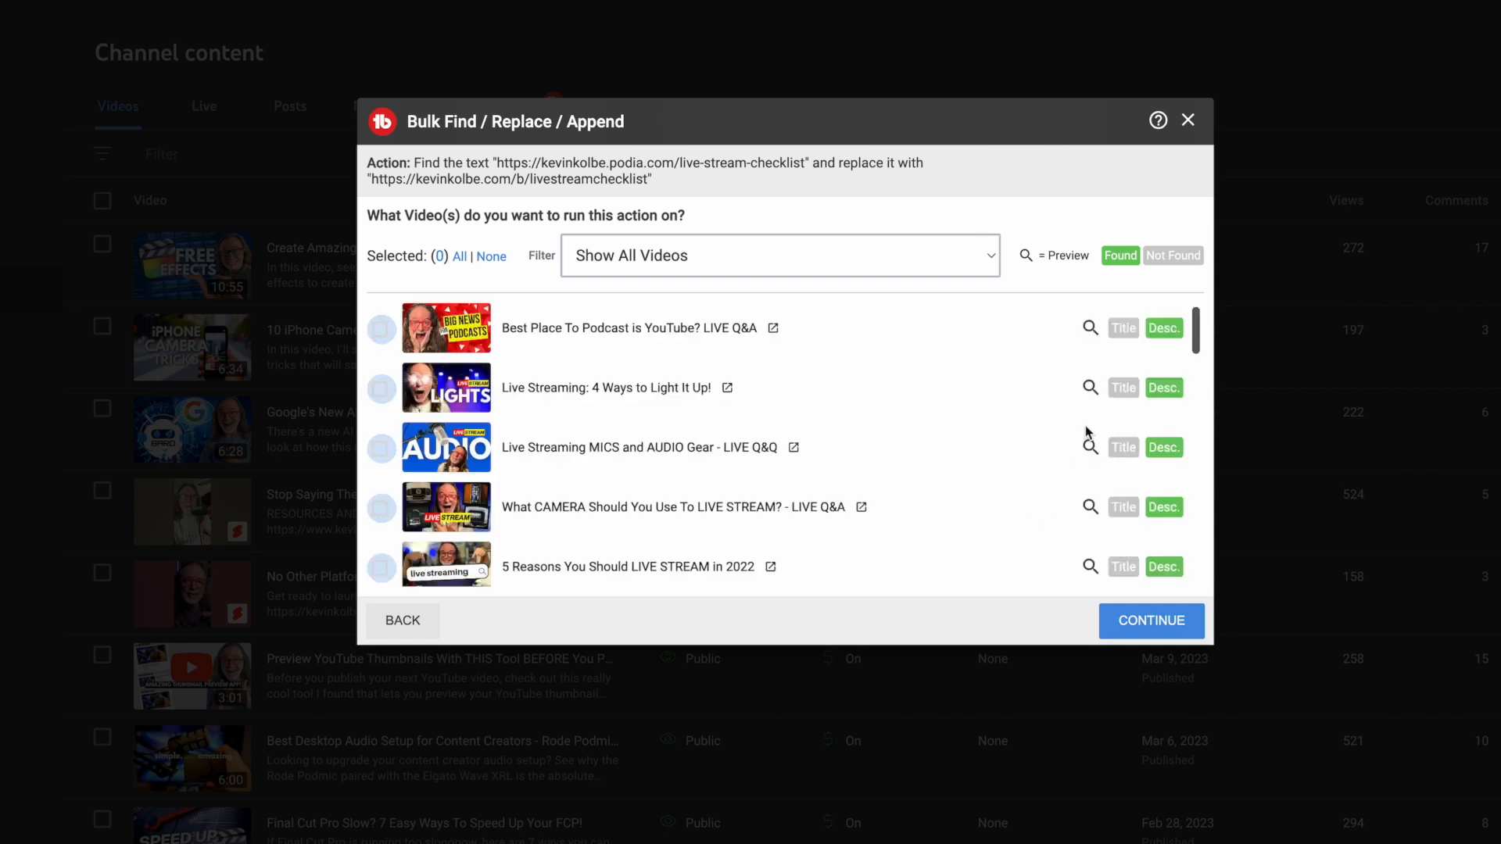
Select all 11 matching videos, confirm 'Yes, do it.' and start the replacement.
click(491, 255)
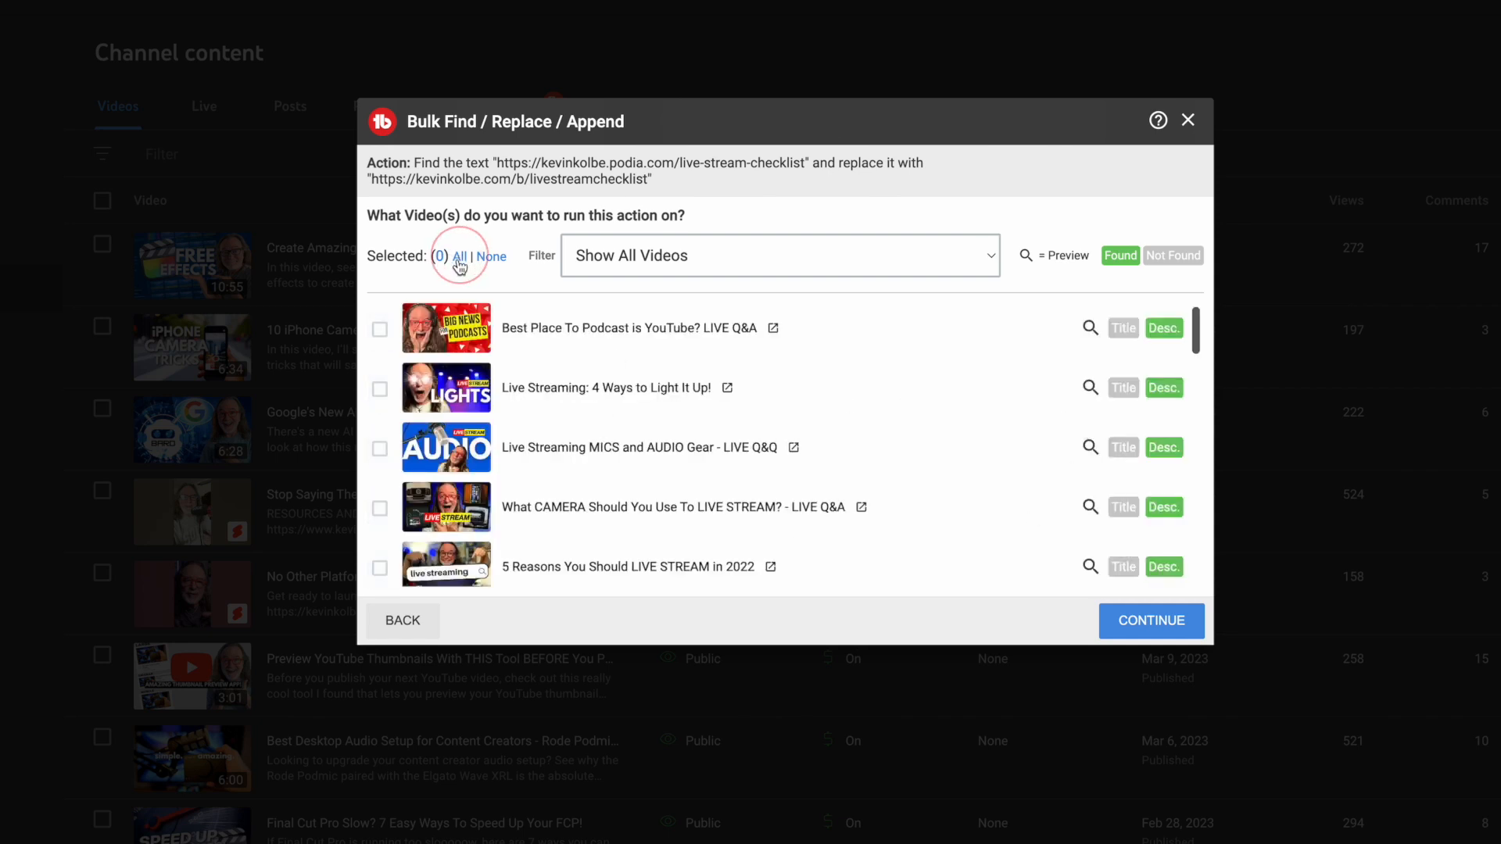
click(468, 255)
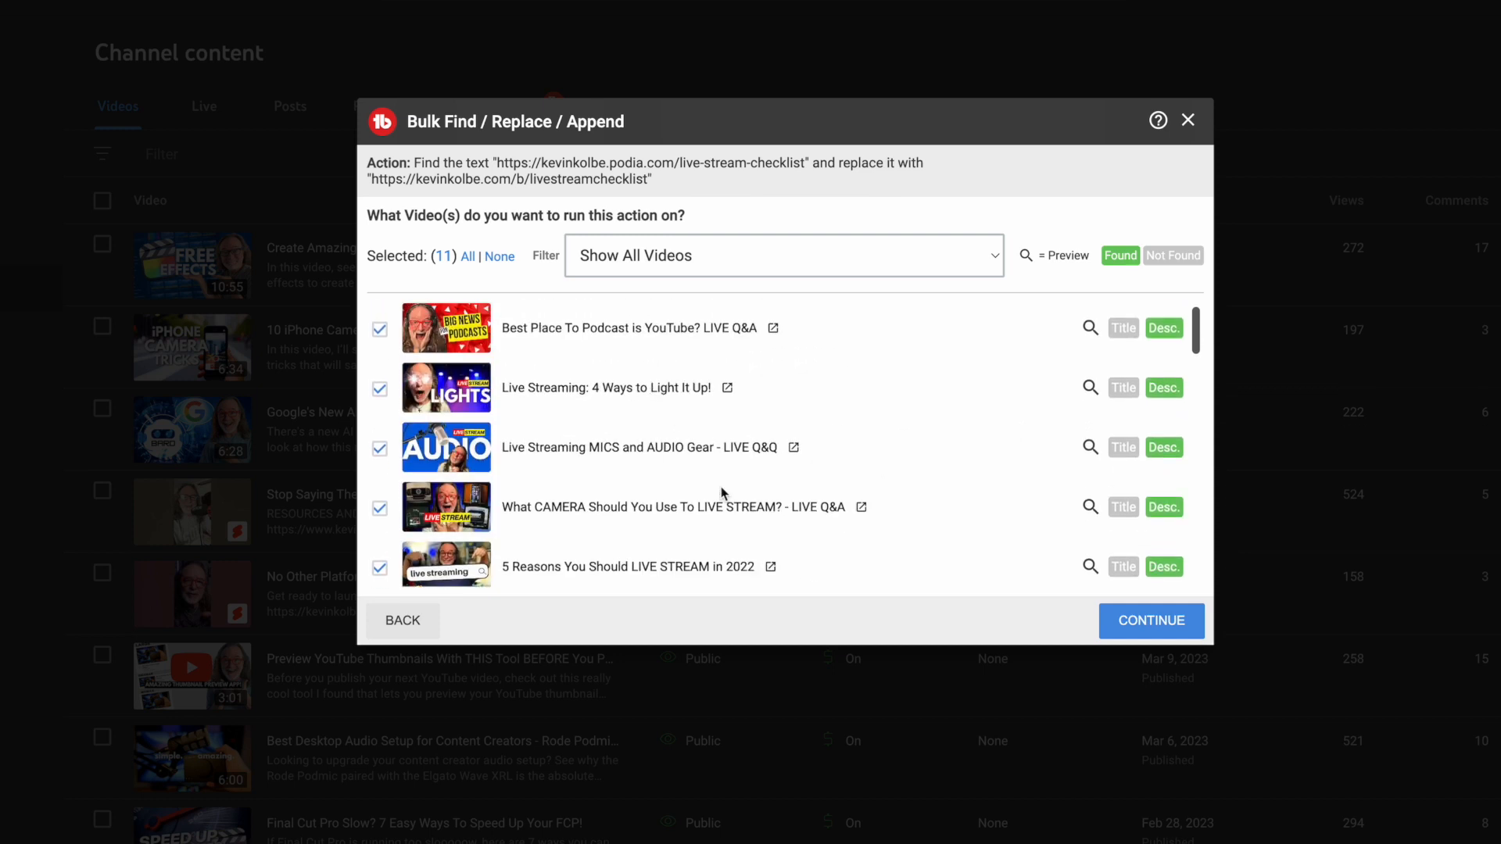
mouse_move(1172, 621)
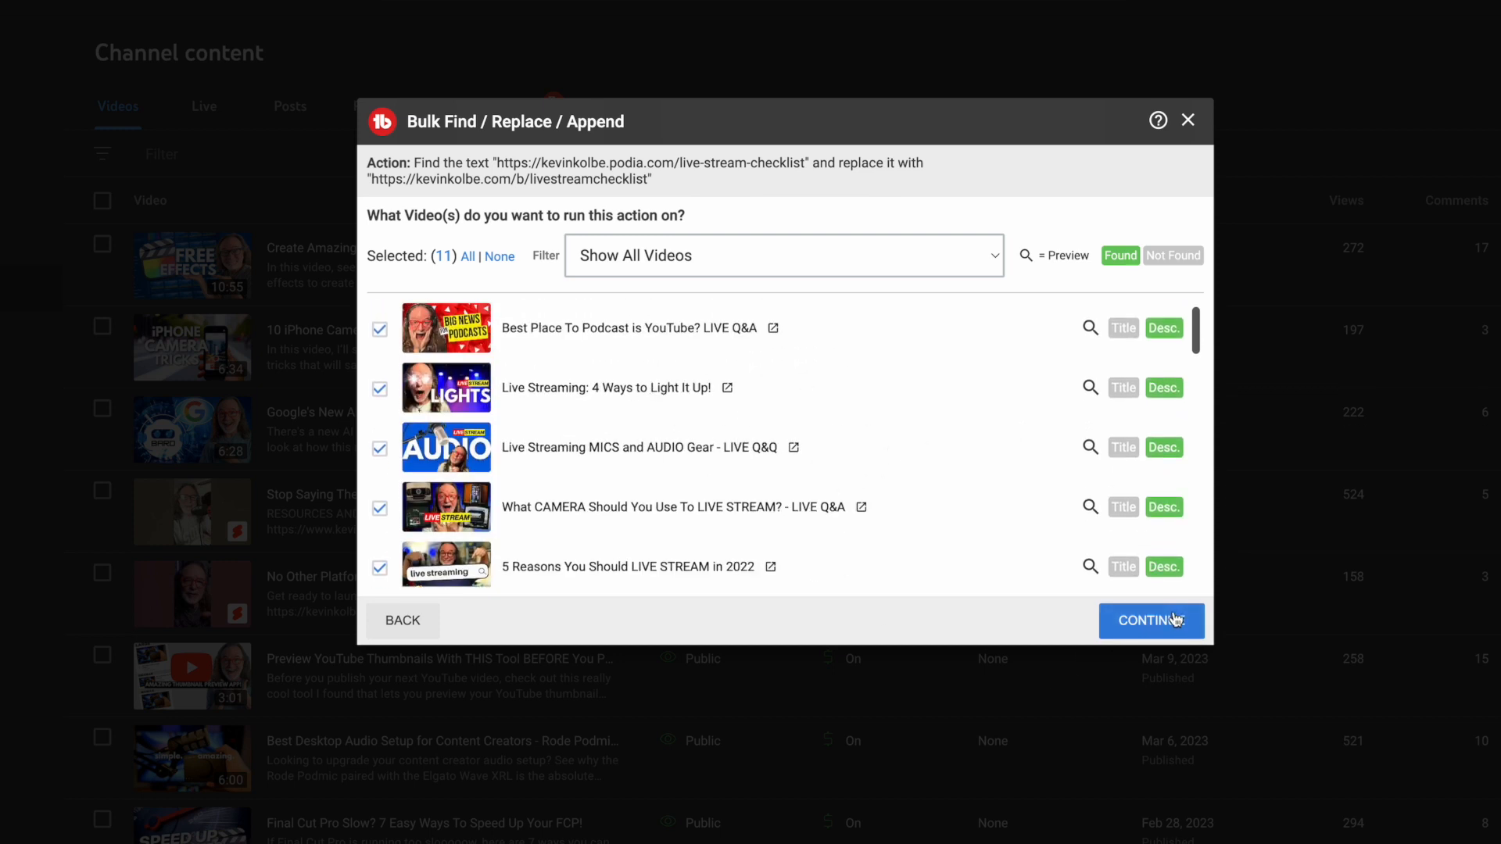
click(1152, 621)
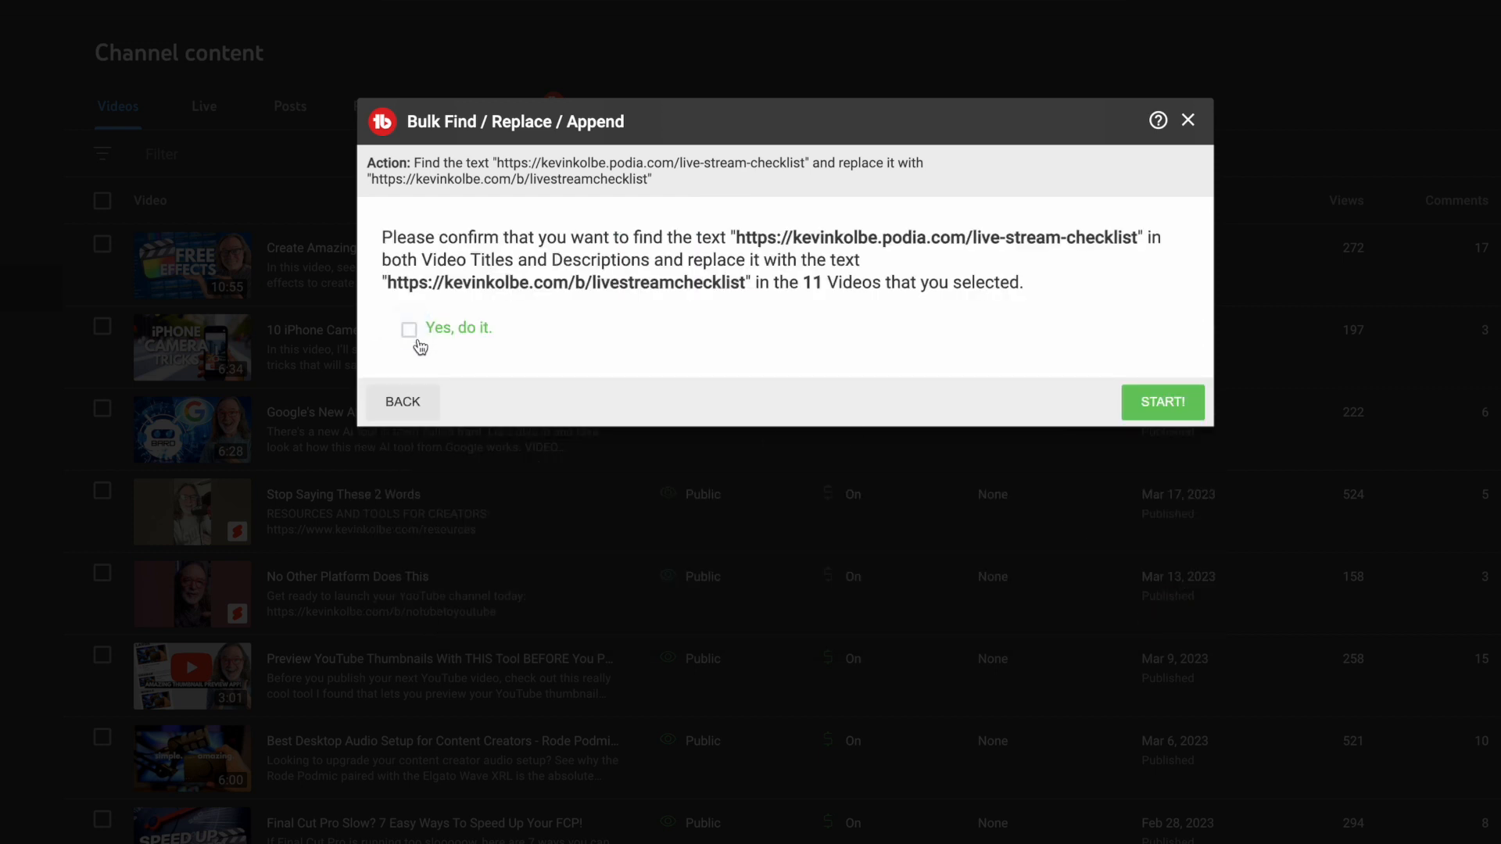
click(408, 327)
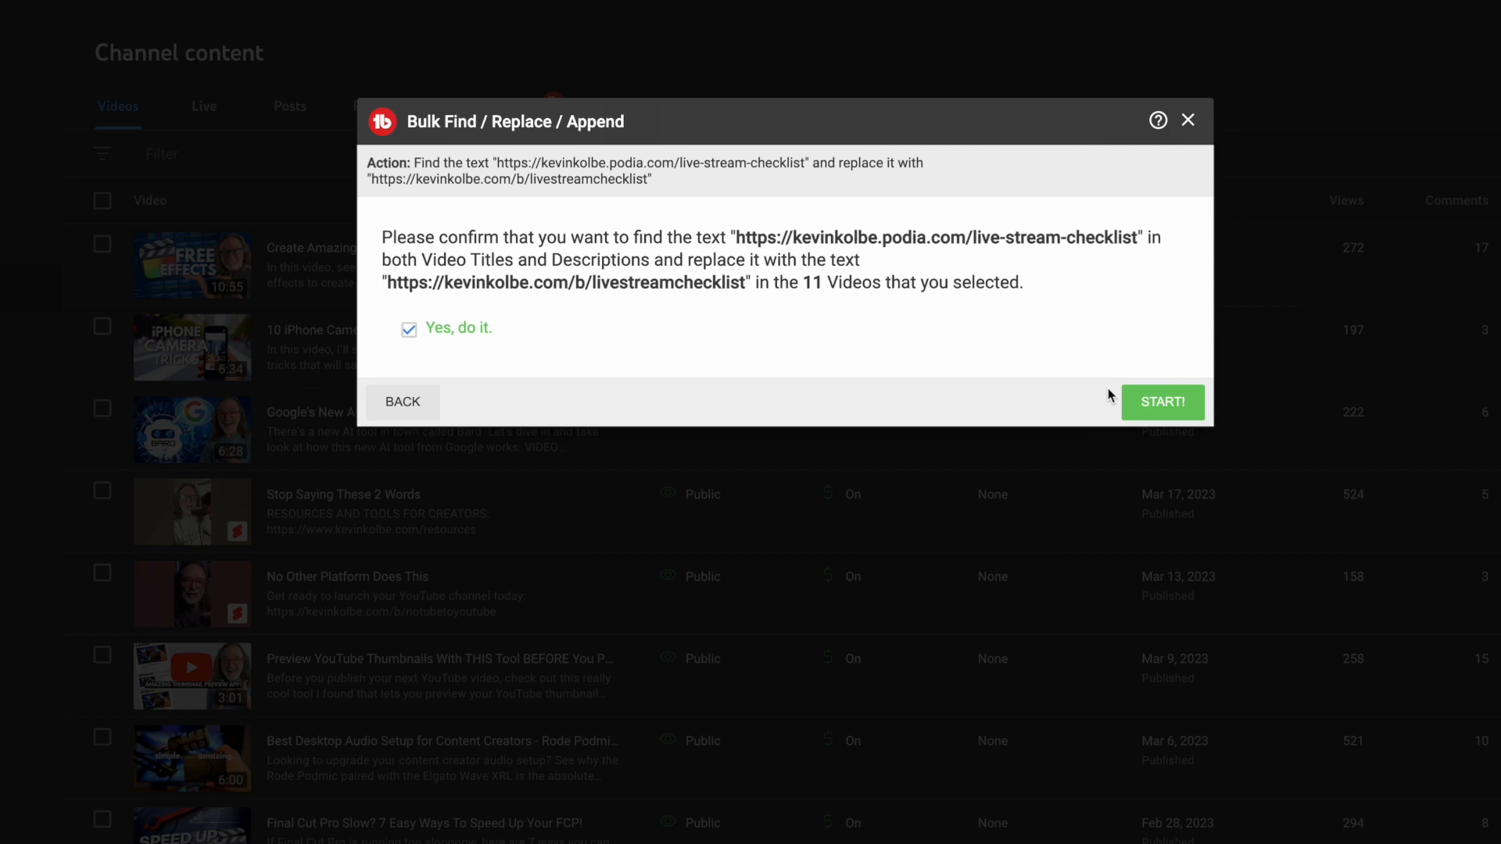
click(1162, 402)
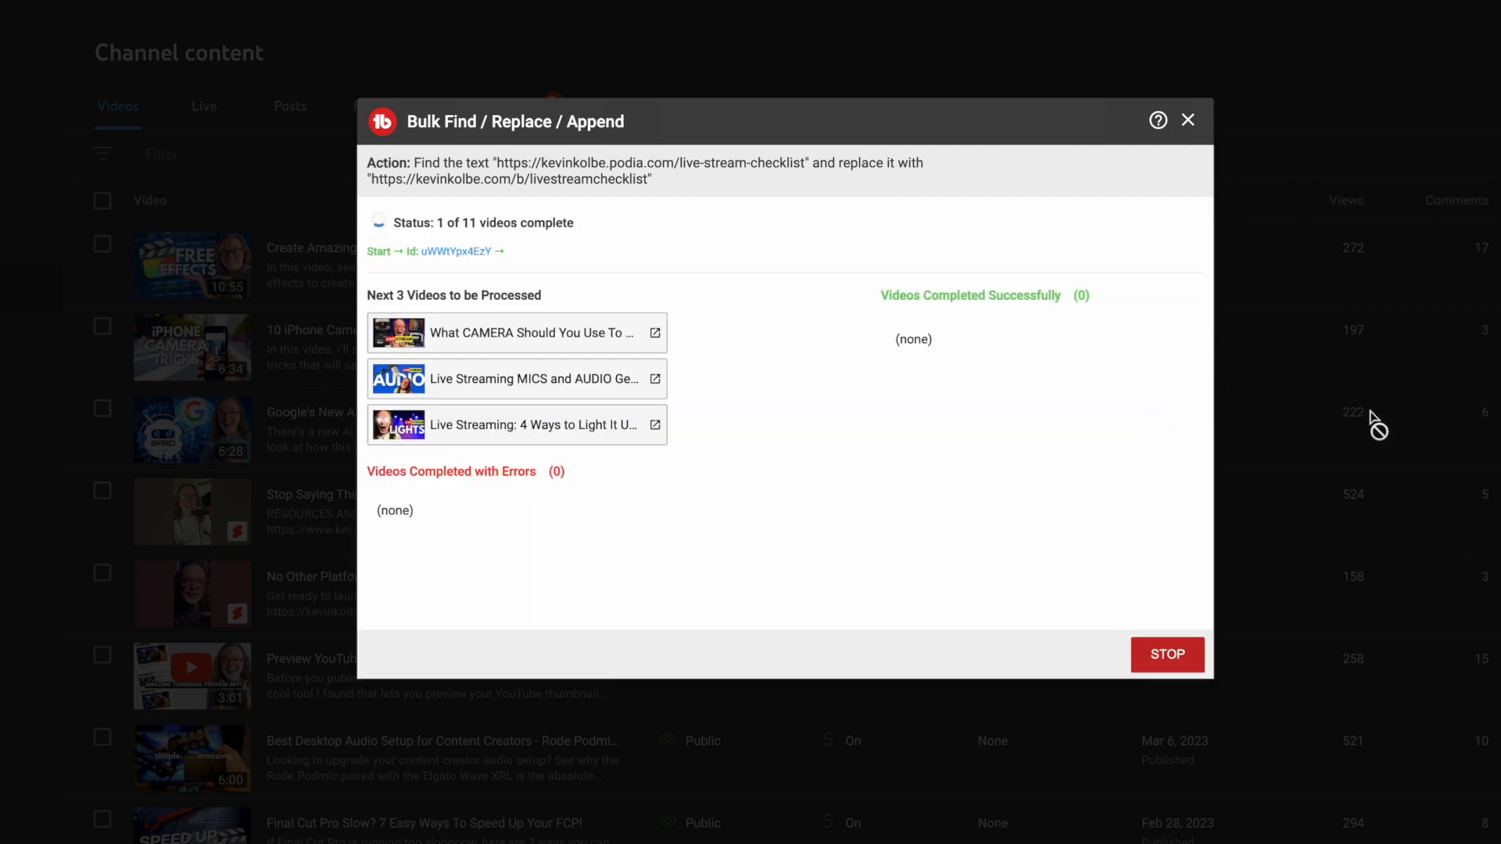